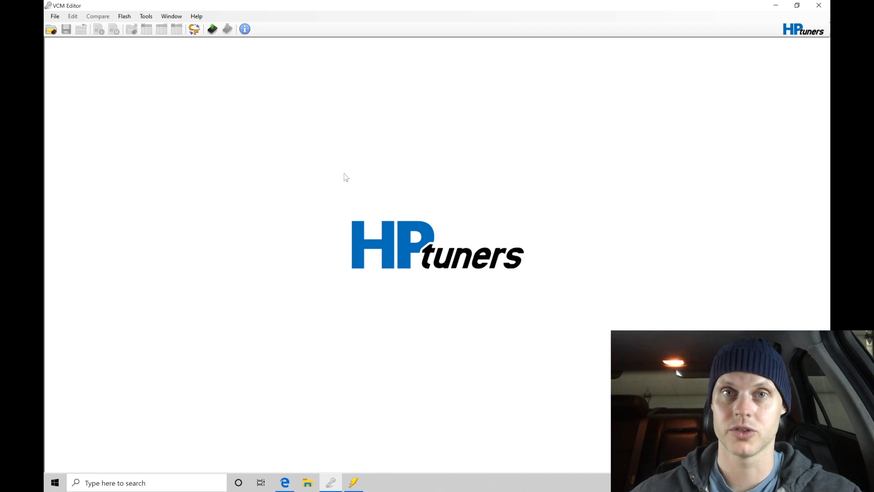
{"action": "mouse_move", "coordinate": [367, 213]}
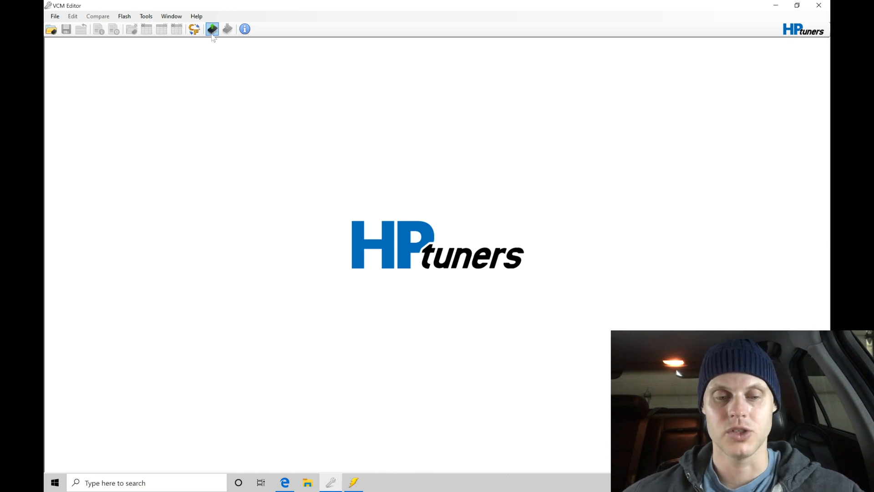
- Start reading the stock ECU file from the vehicle via the Vehicle Reader
{"action": "left_click", "coordinate": [212, 29]}
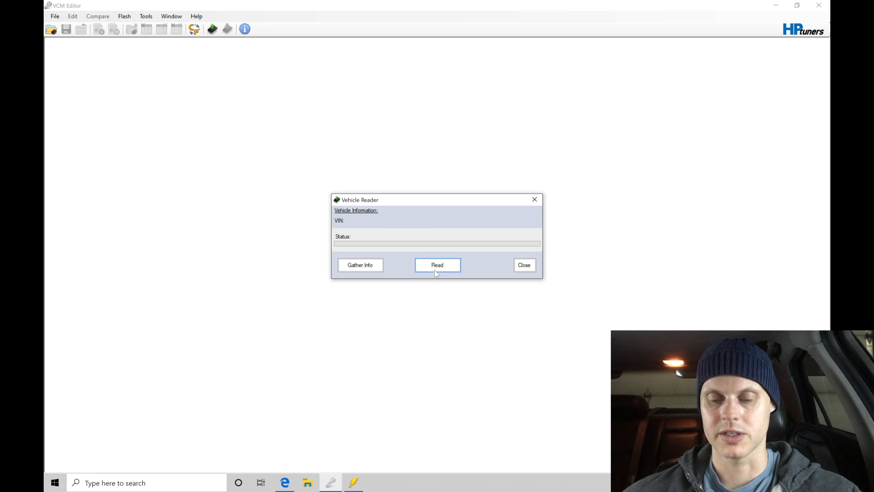
{"action": "mouse_move", "coordinate": [440, 308]}
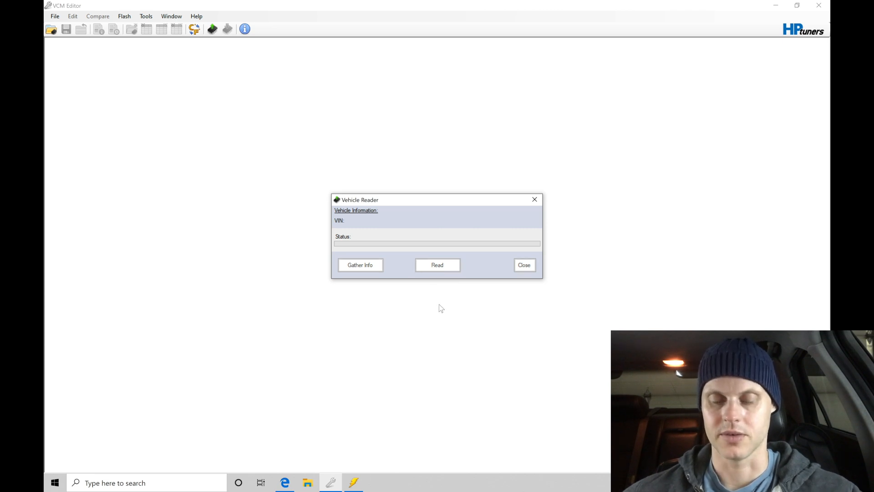
{"action": "left_click", "coordinate": [436, 265]}
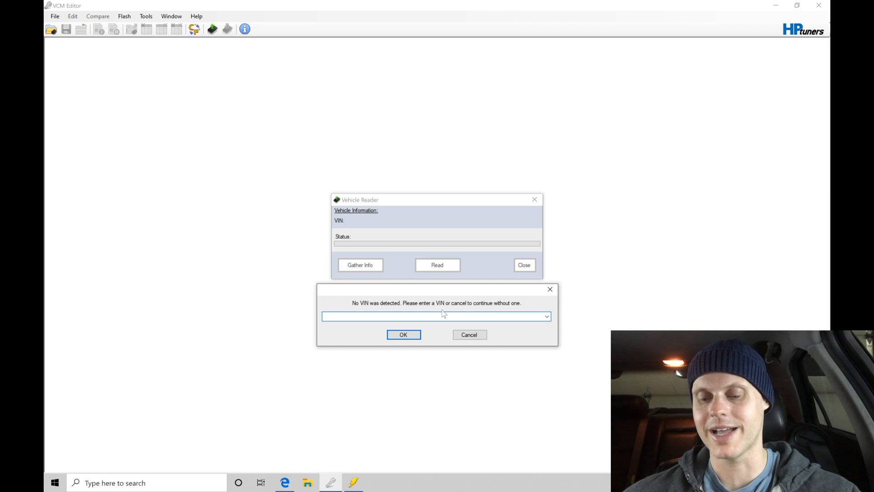
{"action": "left_click", "coordinate": [434, 316]}
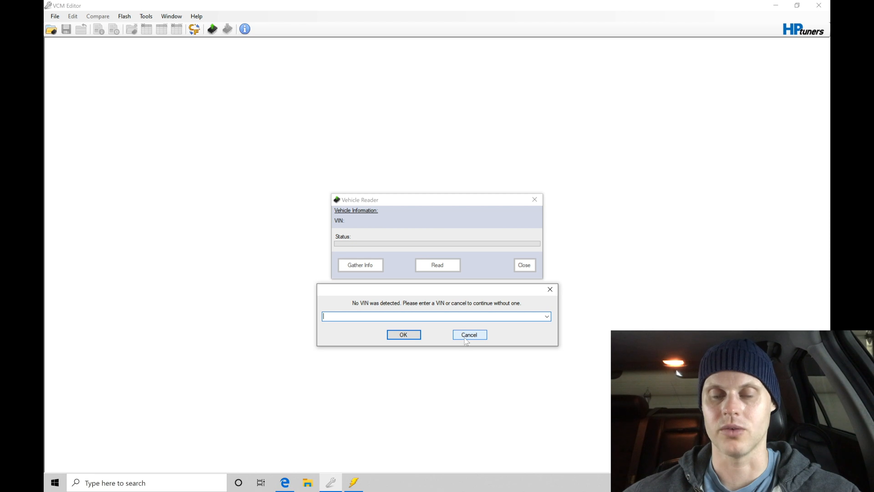
{"action": "left_click", "coordinate": [468, 334]}
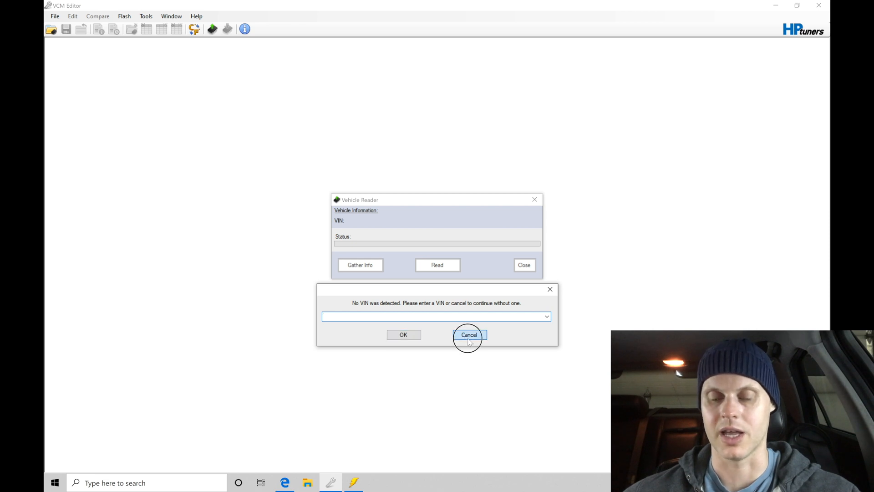
- Continue the read without a VIN and let it finish to the Save As dialog
{"action": "left_click", "coordinate": [469, 335]}
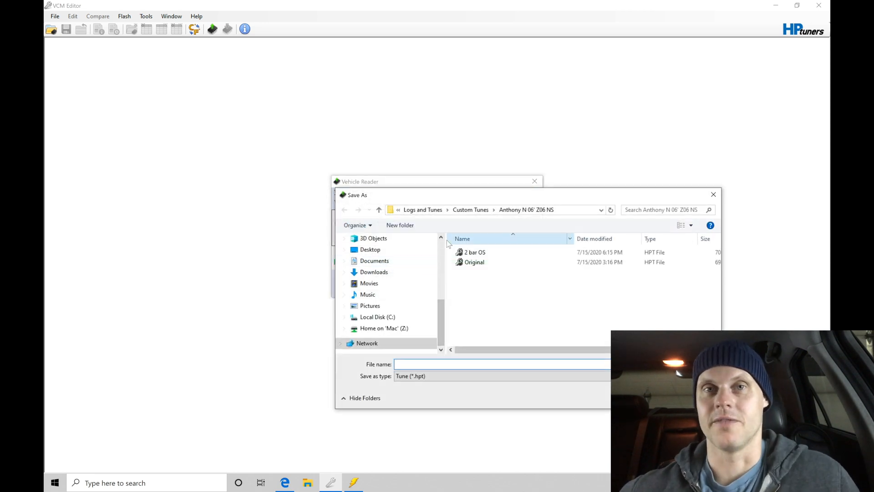
- Navigate the save dialog up from the Z06 folder into HP Tuners' Logs and Tunes folder
{"action": "left_click", "coordinate": [502, 363]}
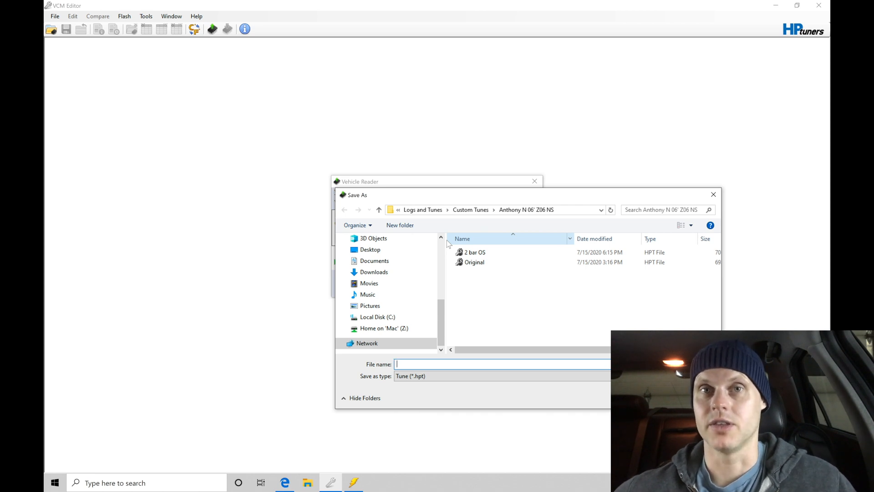
{"action": "left_click", "coordinate": [378, 210]}
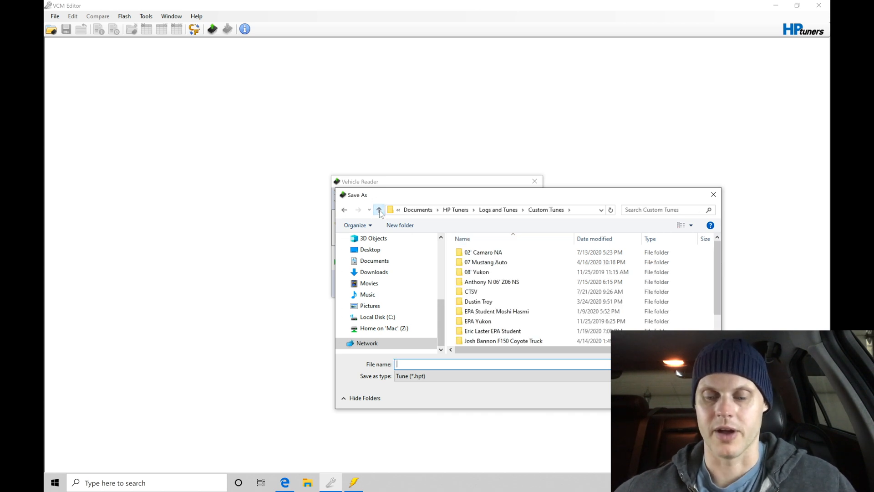
{"action": "left_click", "coordinate": [378, 209]}
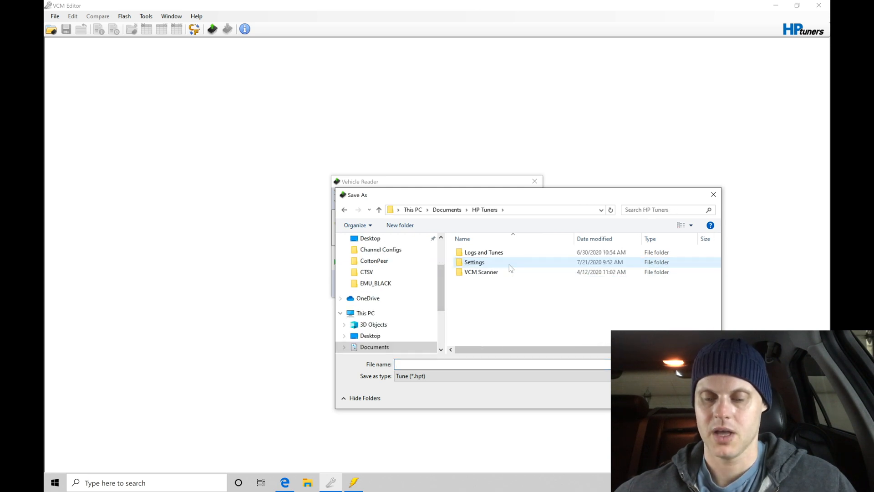
{"action": "double_click", "coordinate": [484, 252]}
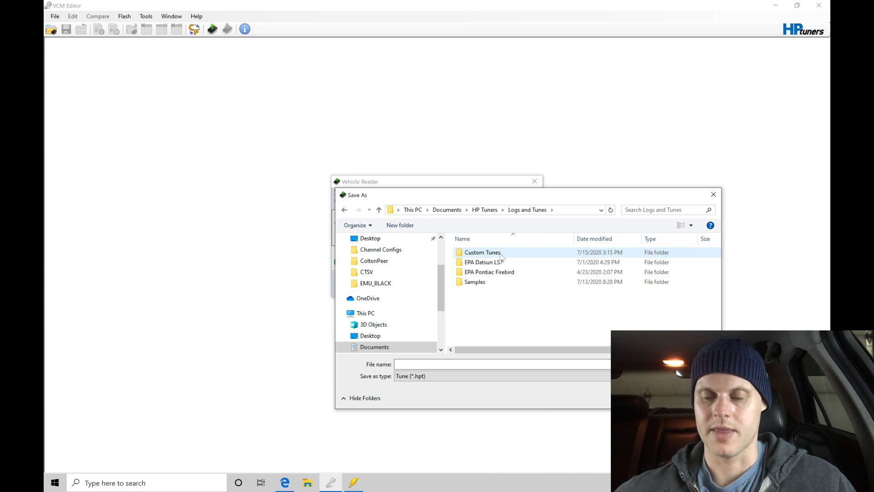
{"action": "left_click", "coordinate": [482, 262]}
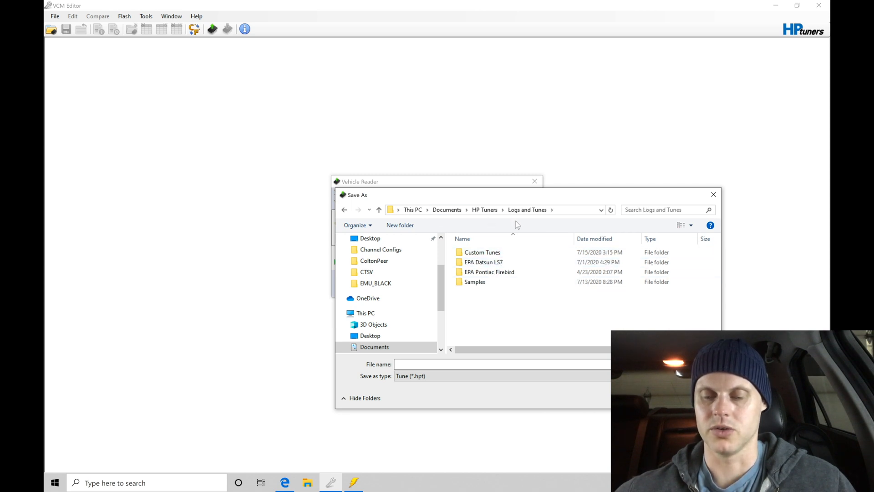
- Create a new CTSV Gen 3 folder under Logs and Tunes and enter it
{"action": "left_click", "coordinate": [400, 224]}
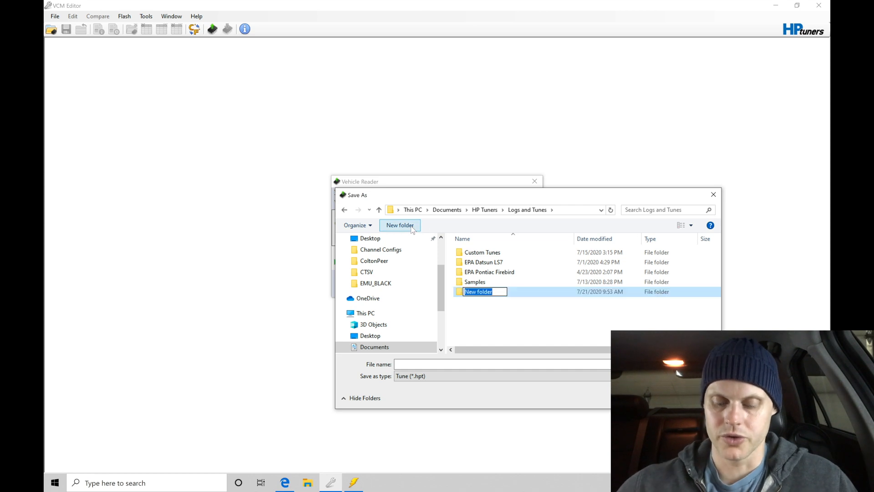
{"action": "type", "text": "C"}
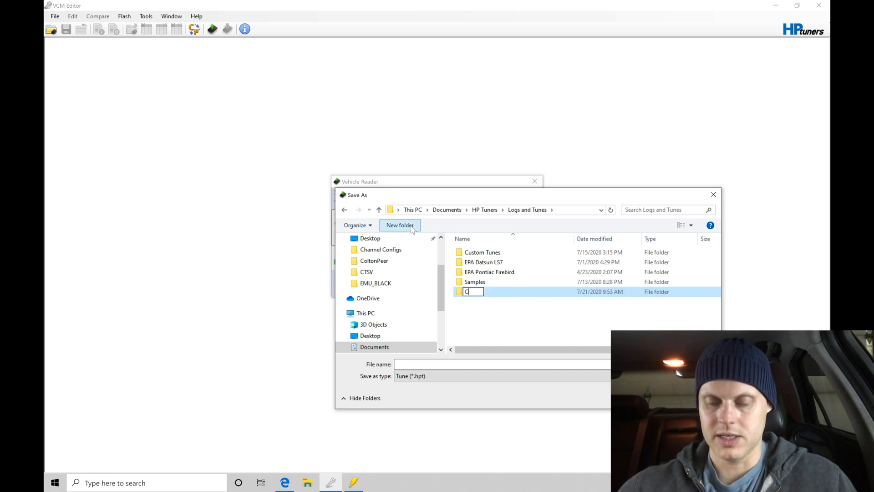
{"action": "type", "text": "TSV"}
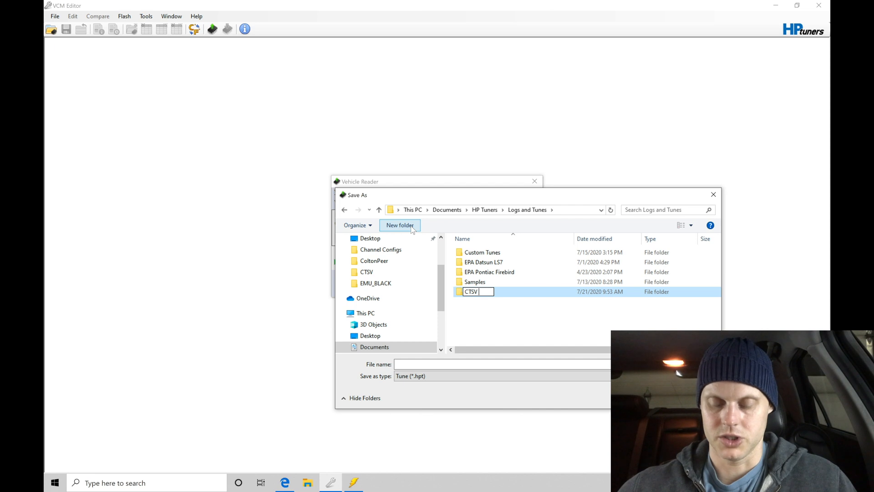
{"action": "type", "text": "Gen 3"}
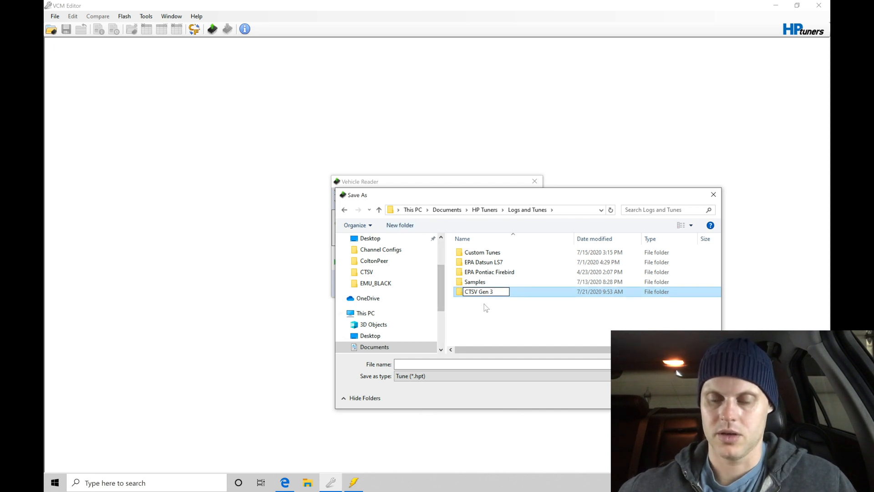
{"action": "double_click", "coordinate": [479, 291]}
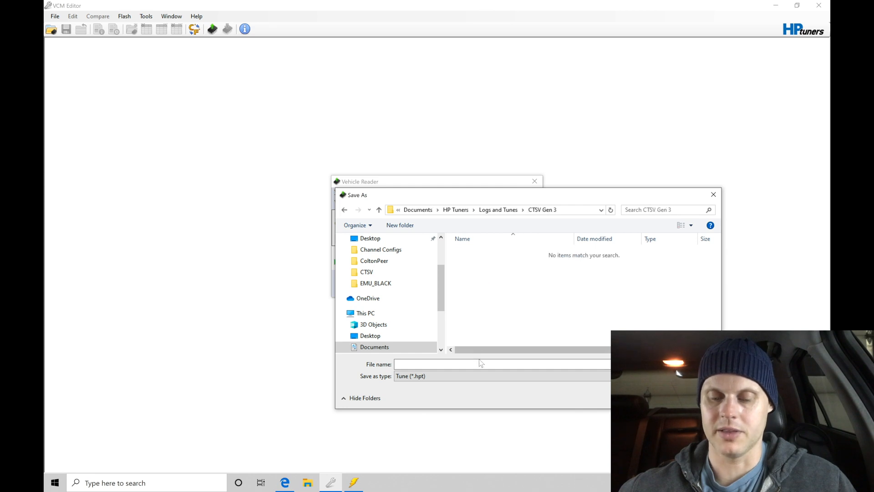
- Save the stock read as Original.hpt in the CTSV Gen 3 folder
{"action": "type", "text": "Original"}
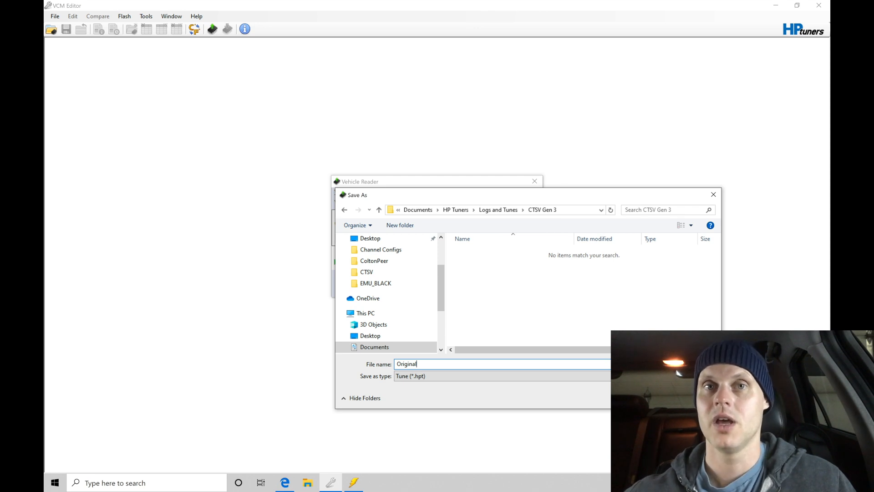
{"action": "mouse_move", "coordinate": [565, 427]}
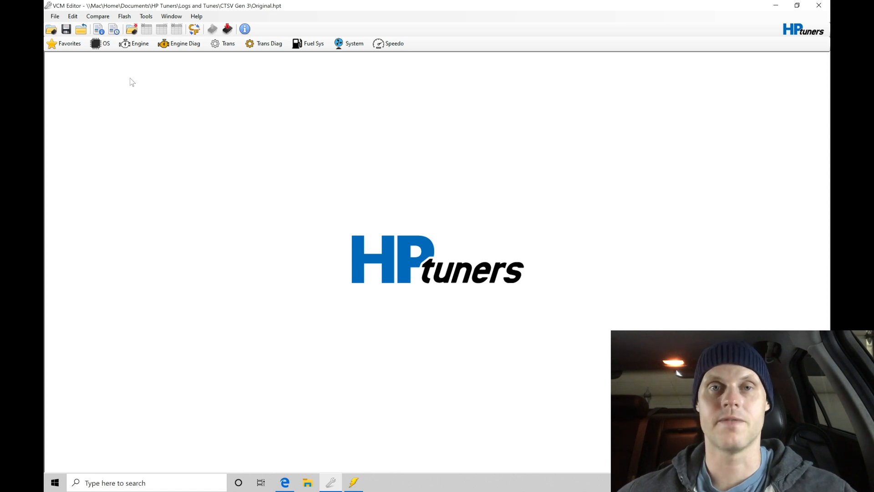
{"action": "mouse_move", "coordinate": [109, 80]}
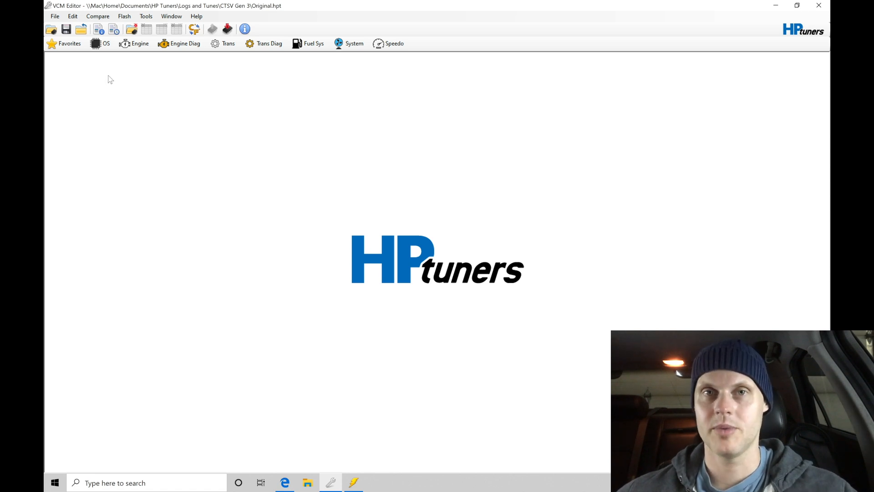
{"action": "left_click", "coordinate": [101, 44]}
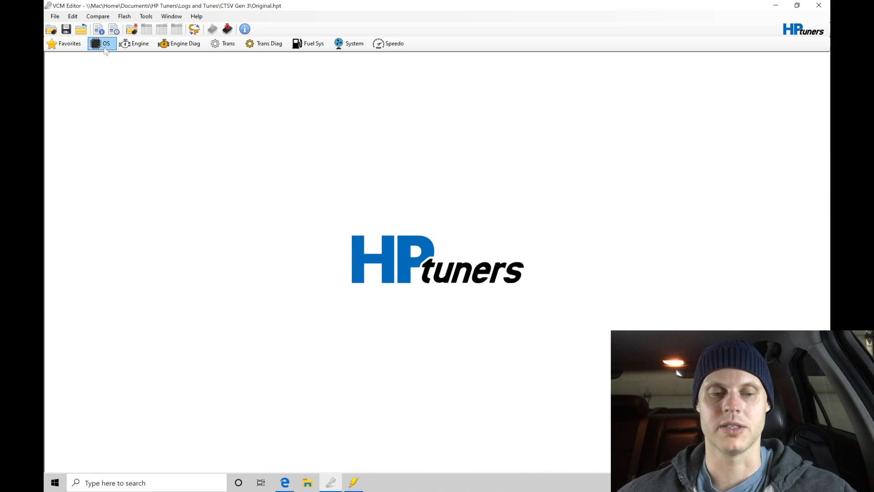
- Apply the Speed Density - Enhanced OS code modification to the open file
{"action": "left_click", "coordinate": [101, 44]}
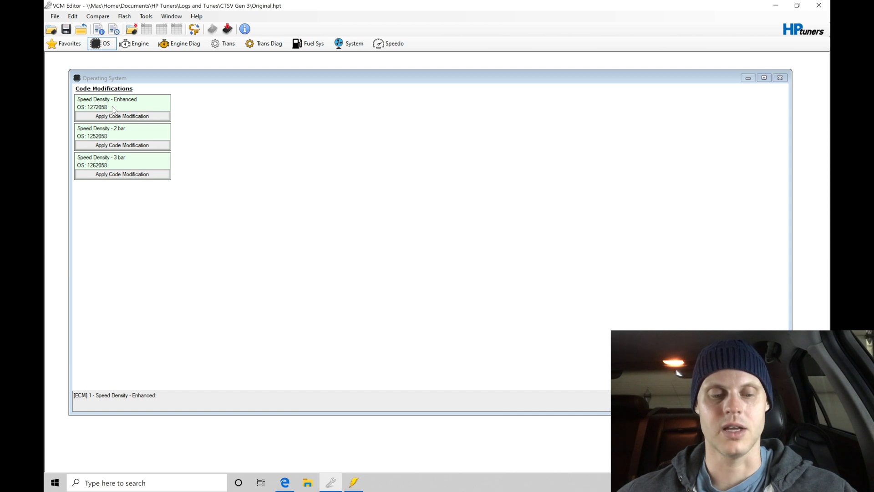
{"action": "mouse_move", "coordinate": [127, 146]}
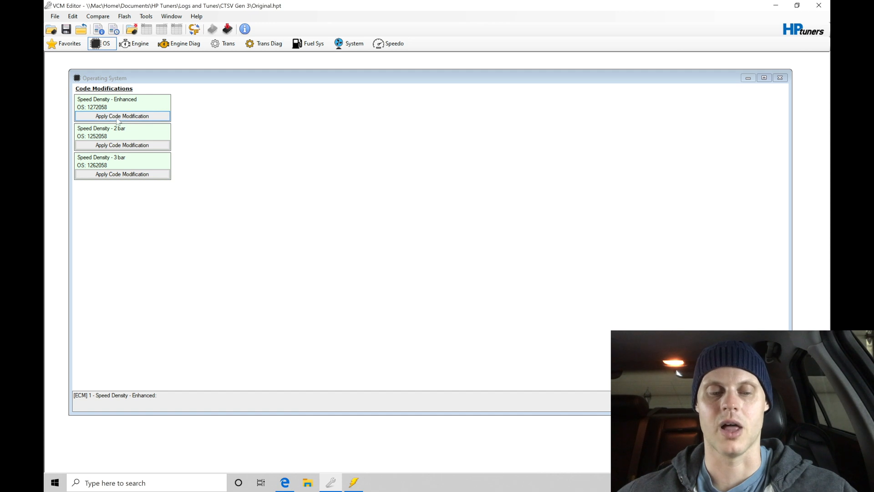
{"action": "mouse_move", "coordinate": [120, 124]}
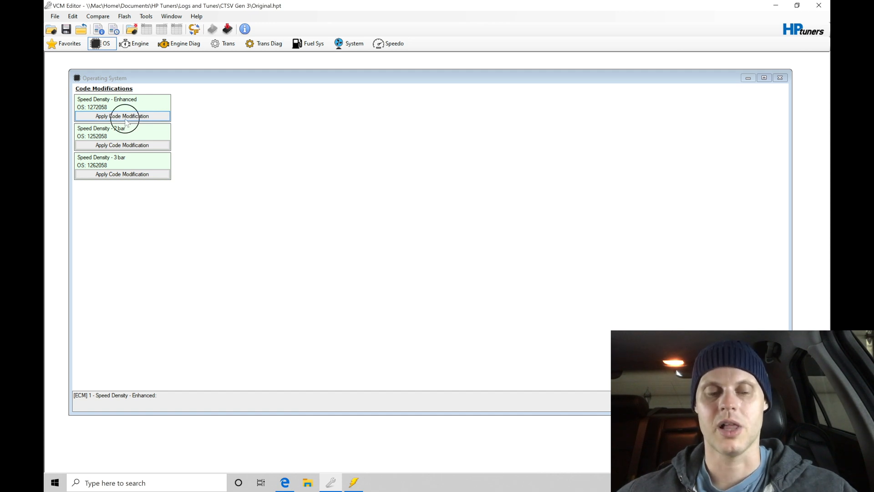
{"action": "left_click", "coordinate": [122, 116]}
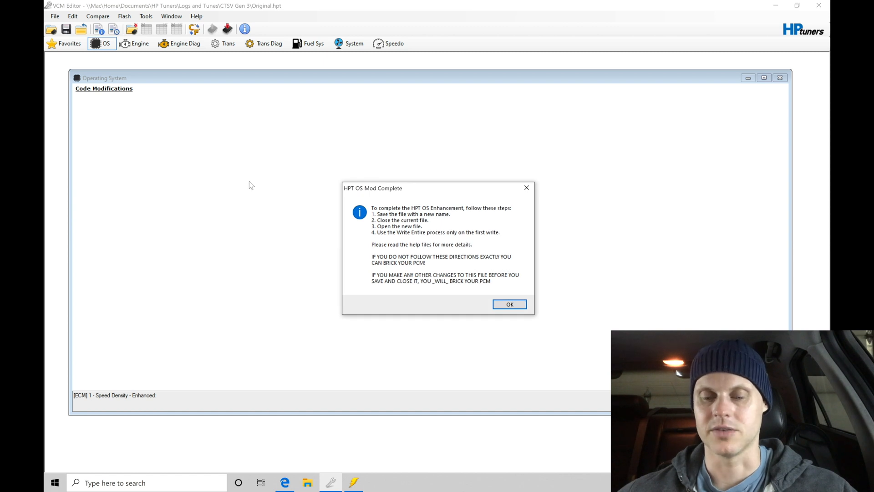